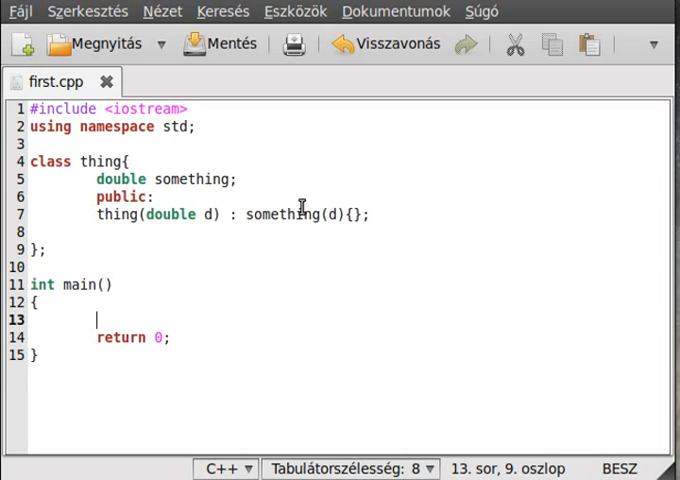
mouse_move(302, 173)
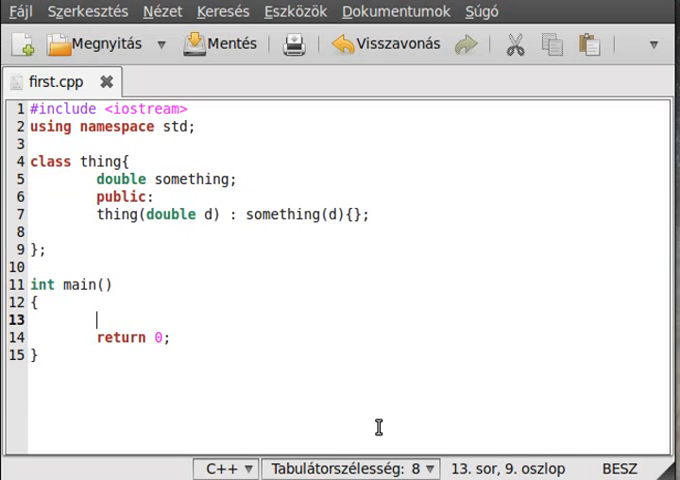
In main, add 'thing t1(4.2);' and 'cout << static_cast<double>(t1) << endl;'.
text(thing t1)
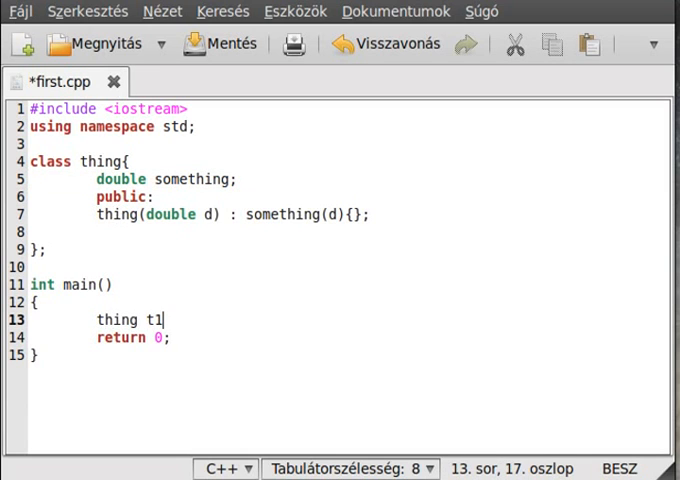
text((4.2);)
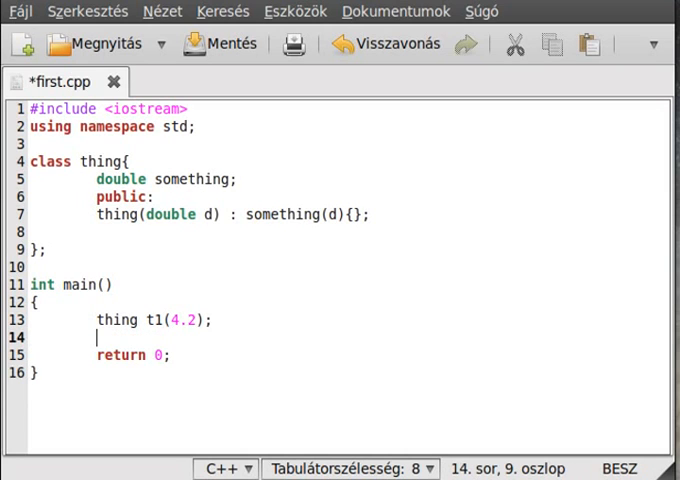
text(court <<)
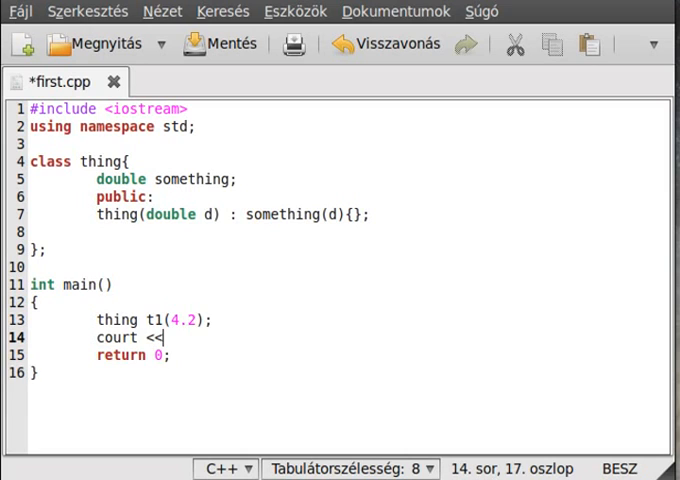
text(static_ca)
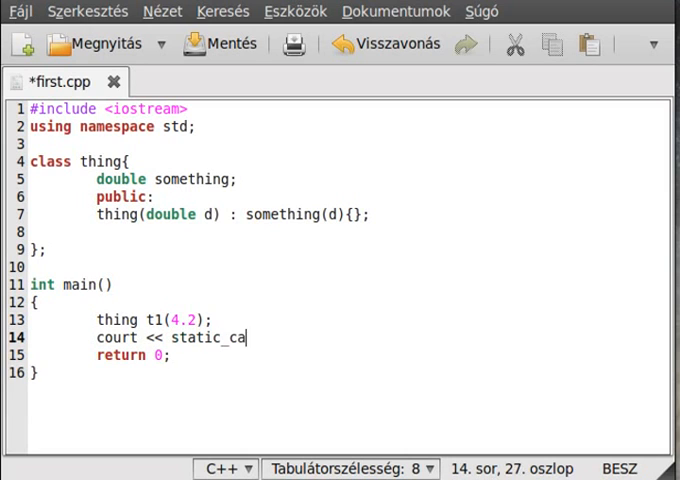
text(st>)
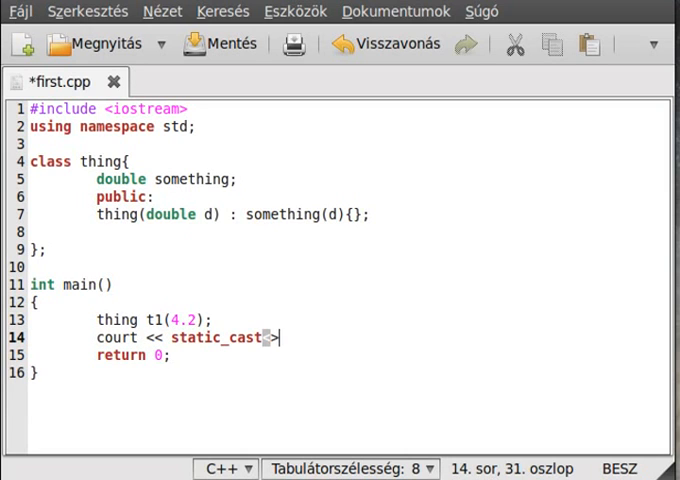
text(dou)
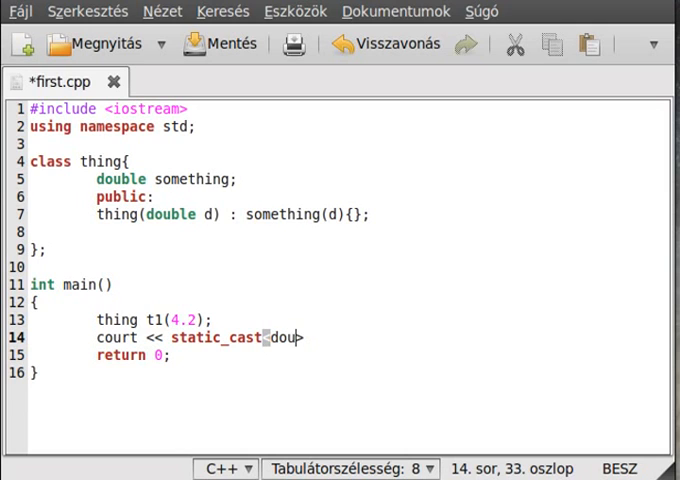
text(ble>()
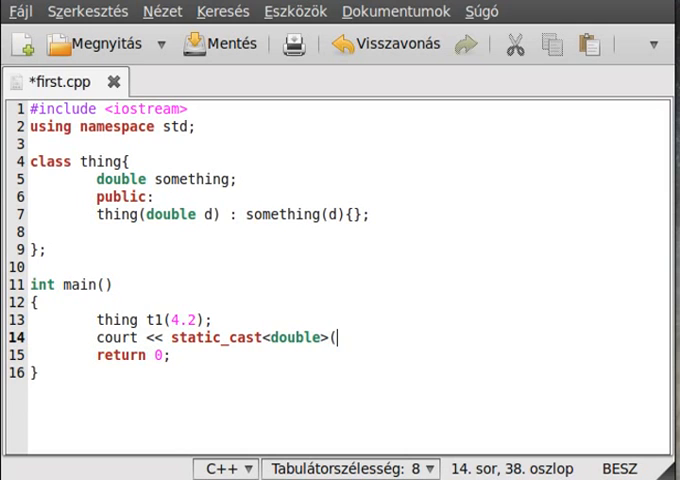
text(t1) << end)
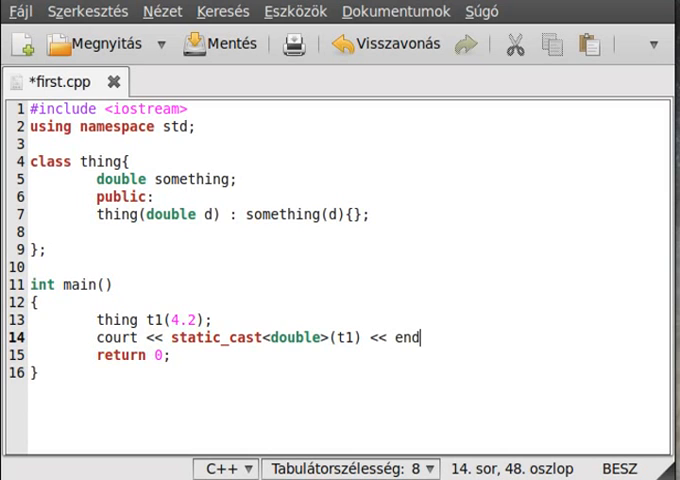
text(l;)
text(g++)
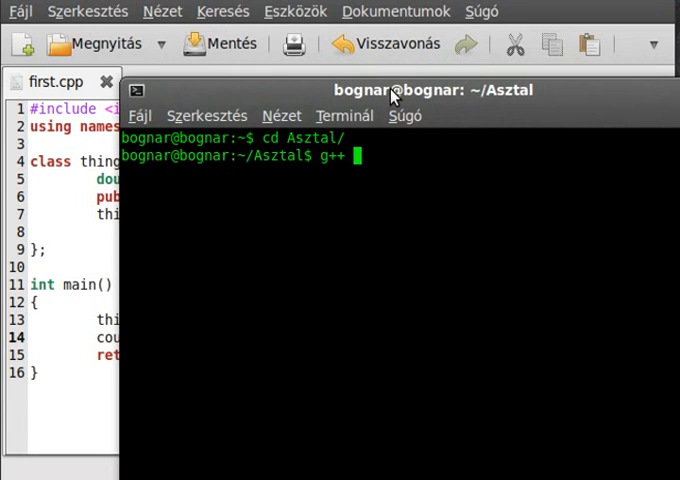
Run 'g++ first.cpp' in the terminal.
text(first.cpp)
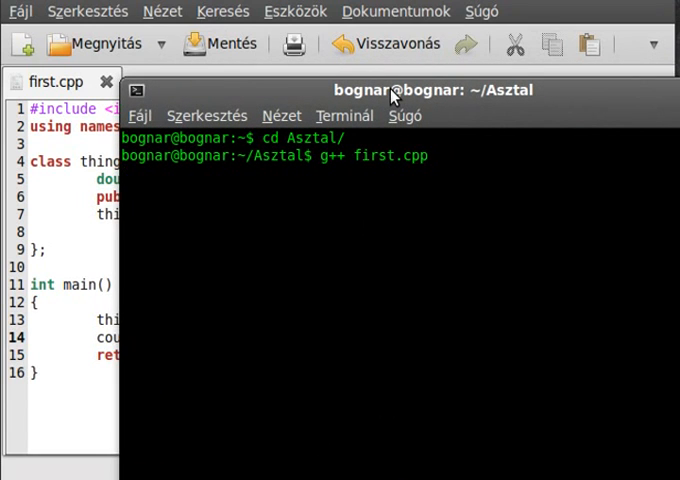
key(Return)
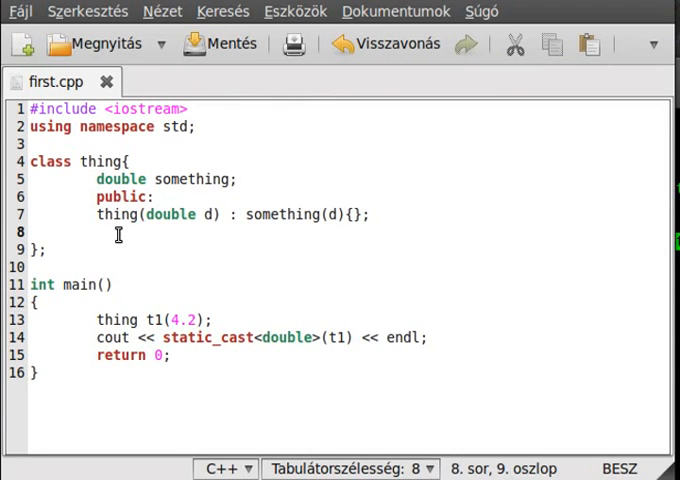
click(96, 232)
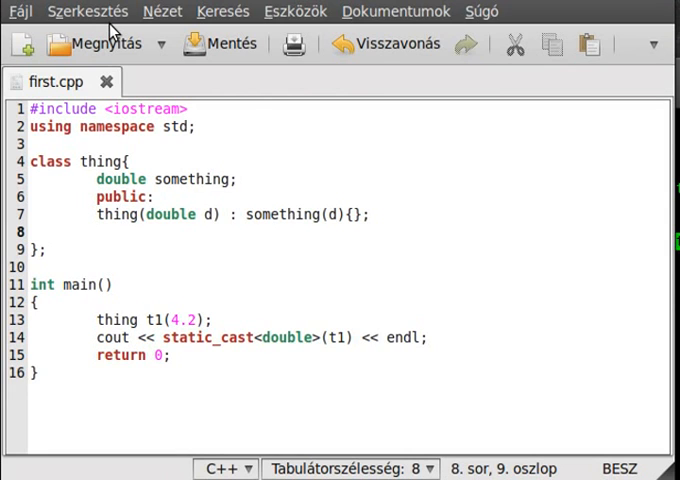
click(97, 232)
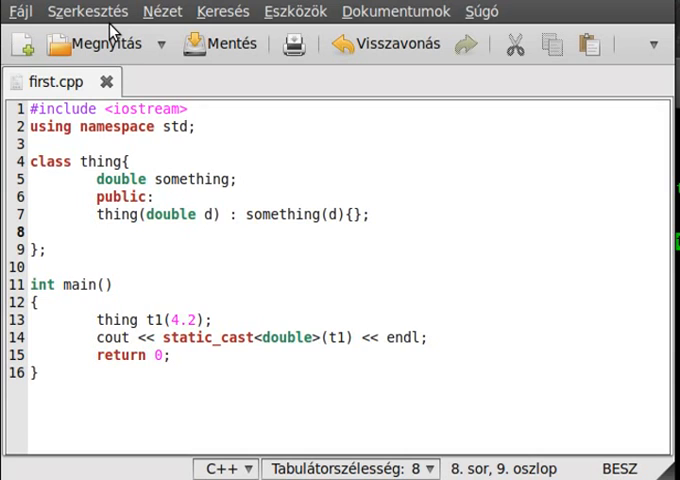
click(96, 232)
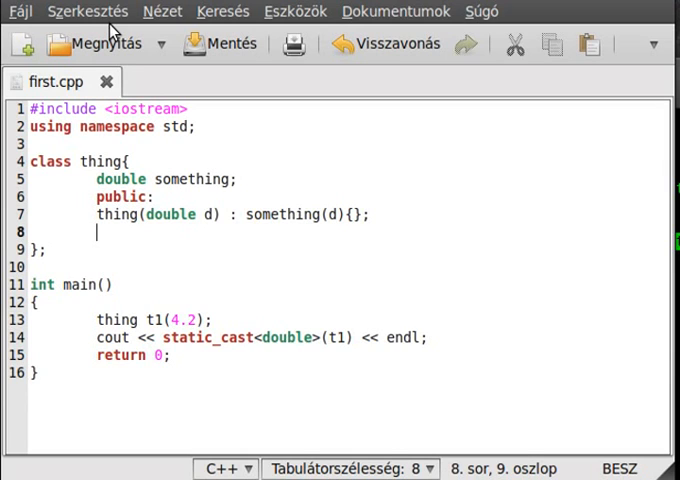
Declare 'operator double();' inside class thing.
text(opera)
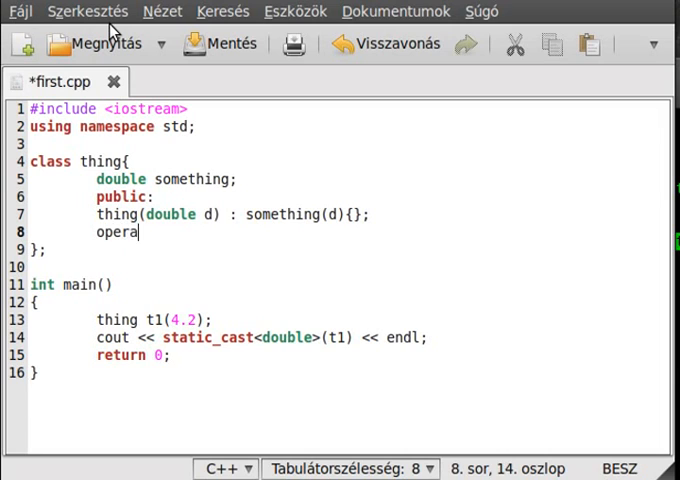
text(tor double()
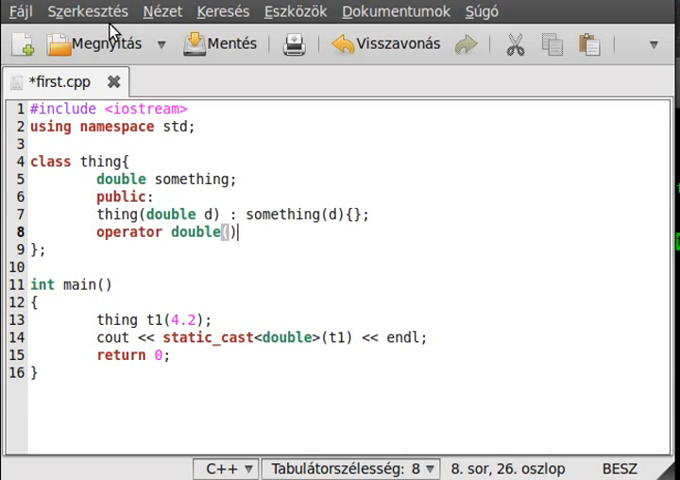
text(;)
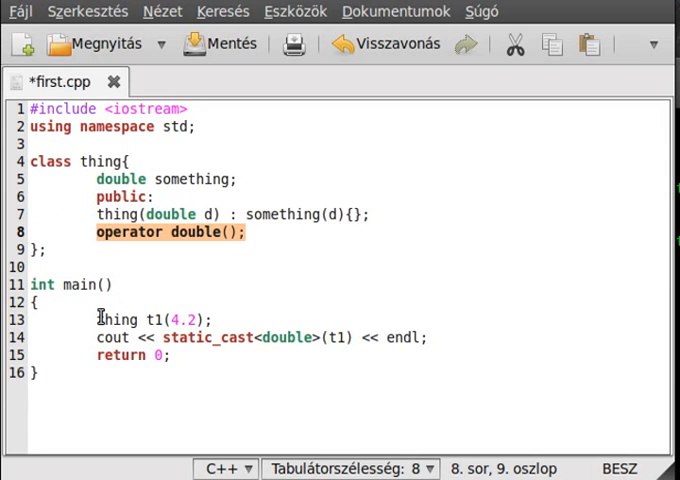
text(operator double();)
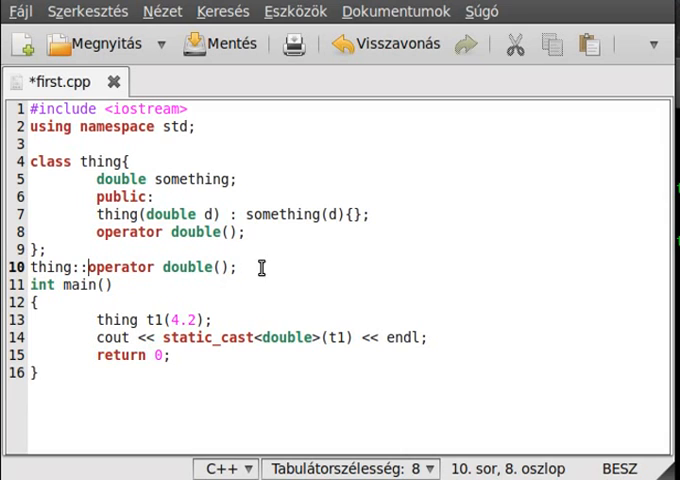
Give the operator double() definition a body returning something.
text({)
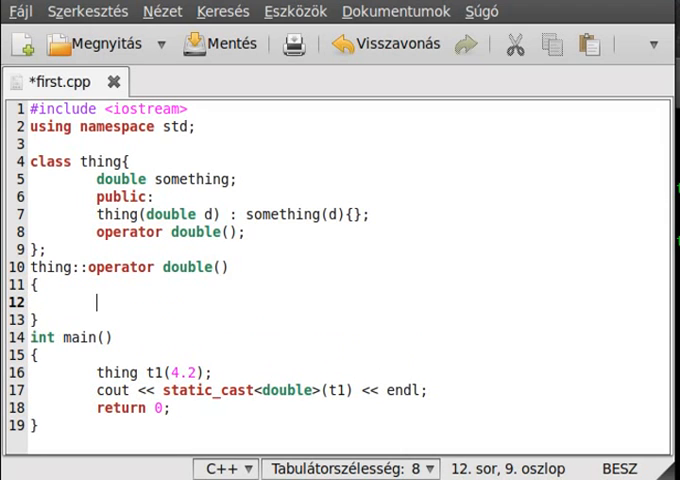
text(return)
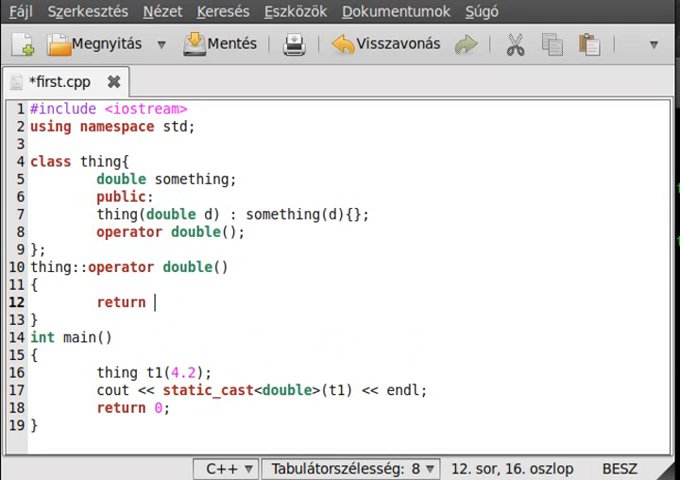
text(something)
text(ll)
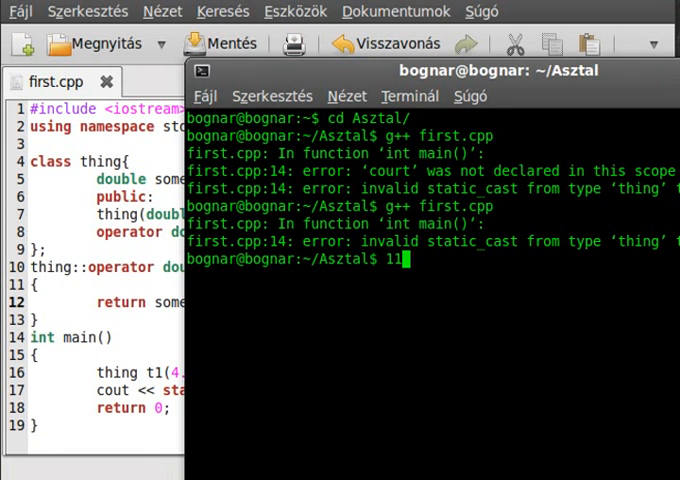
Rerun 'g++ first.cpp' error-free and start typing './a.out'.
key(Return)
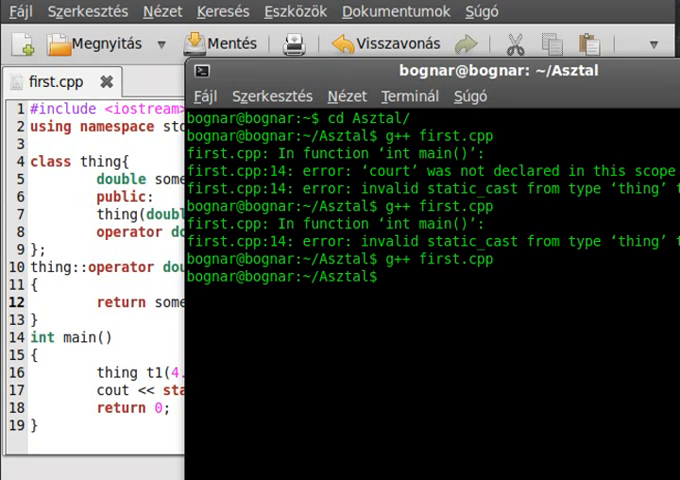
text(./a)
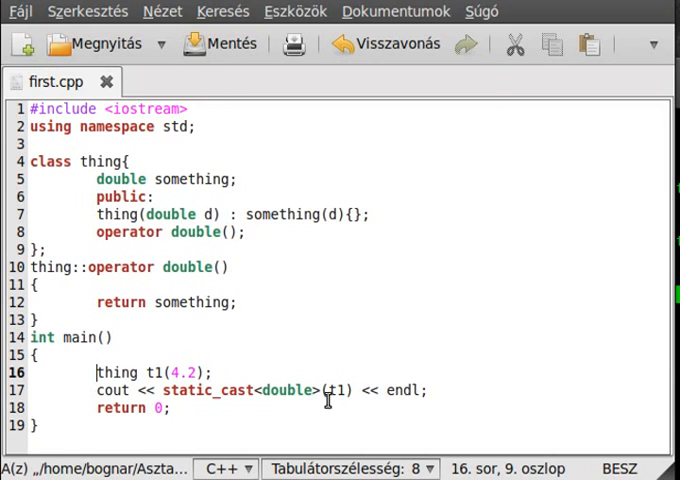
double_click(288, 391)
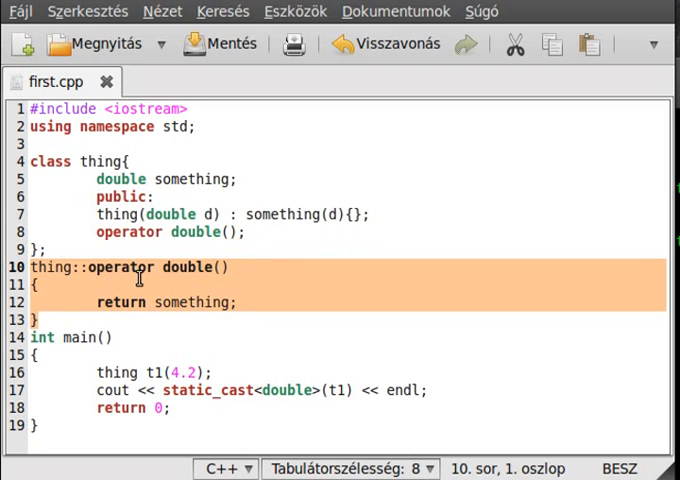
mouse_move(130, 267)
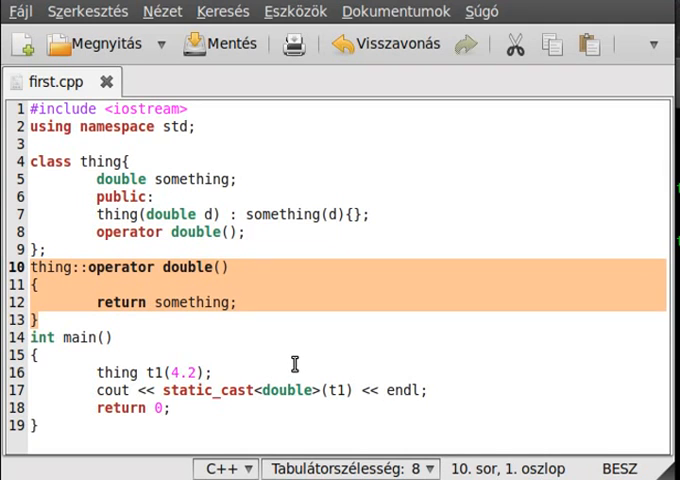
mouse_move(99, 323)
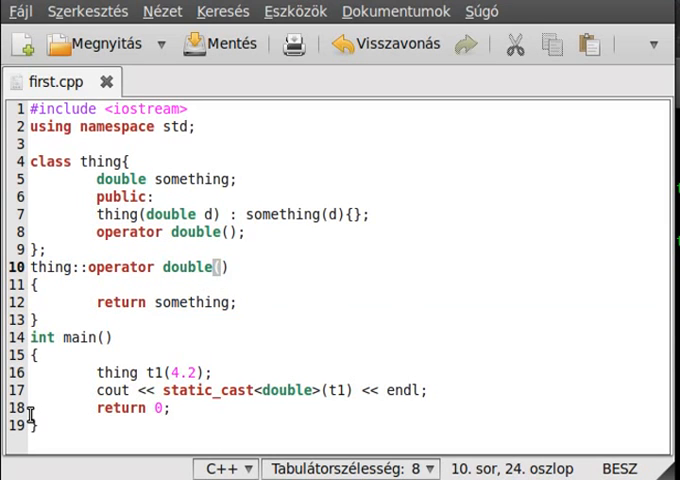
mouse_move(307, 287)
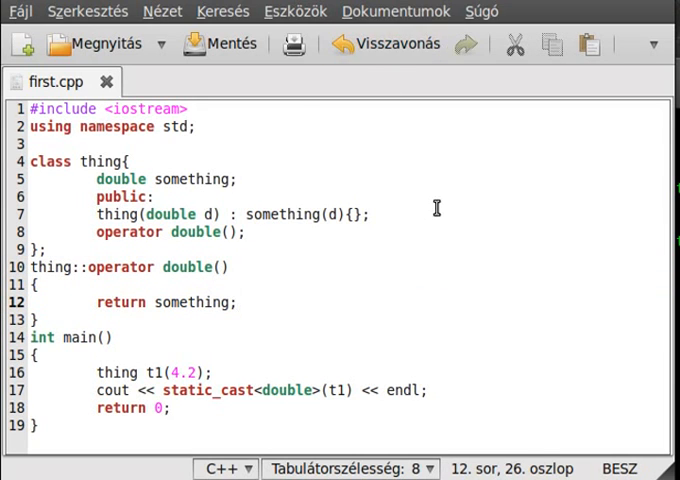
click(237, 302)
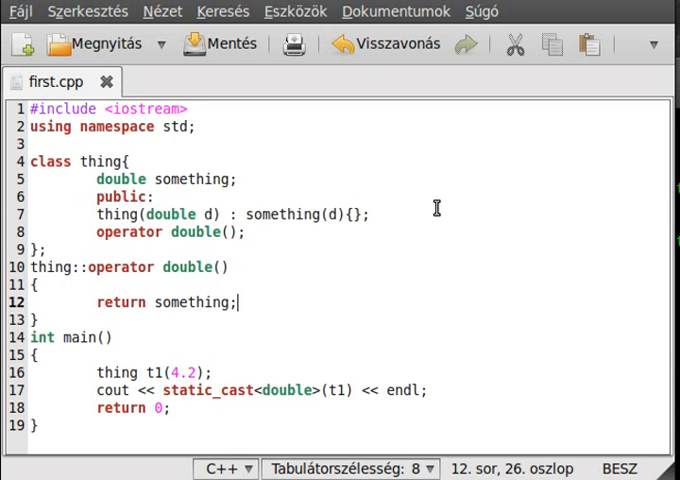
mouse_move(338, 355)
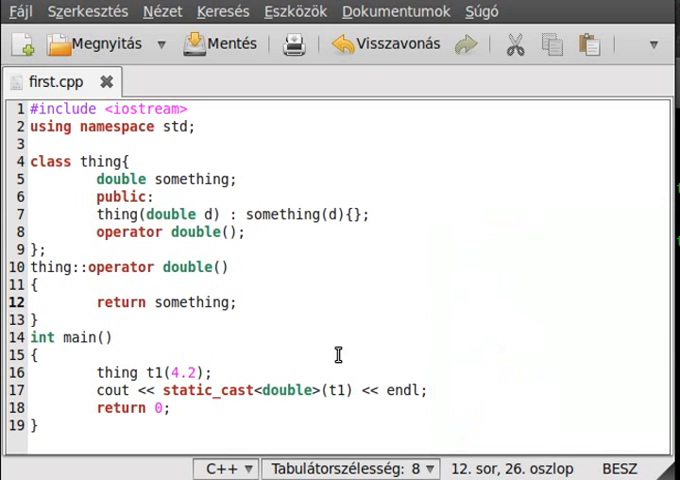